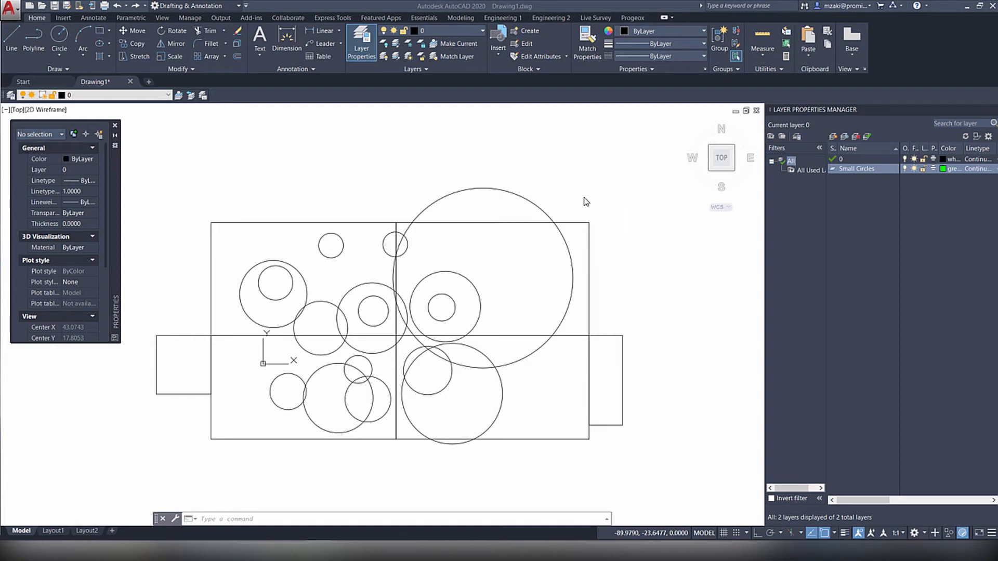
{"action": "mouse_move", "coordinate": [571, 337]}
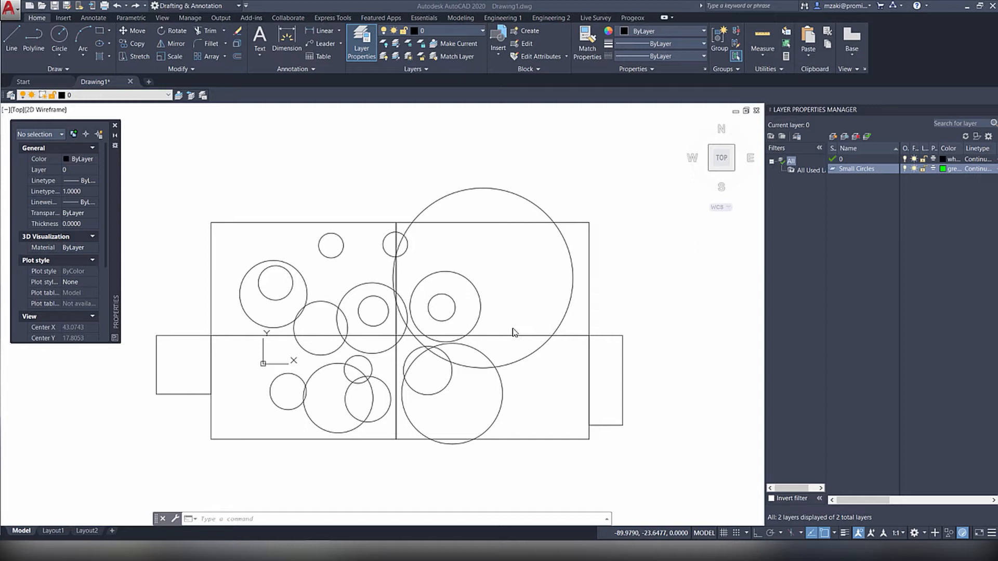
{"action": "mouse_move", "coordinate": [632, 163]}
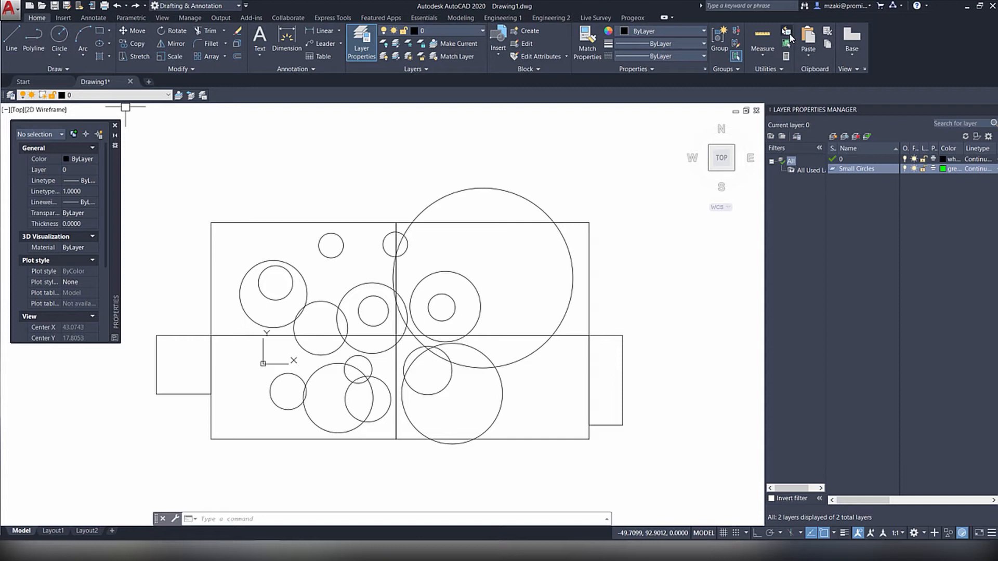
- Use Quick Select to pick all circles with Diameter less than the limit, ten in total
{"action": "left_click", "coordinate": [785, 32]}
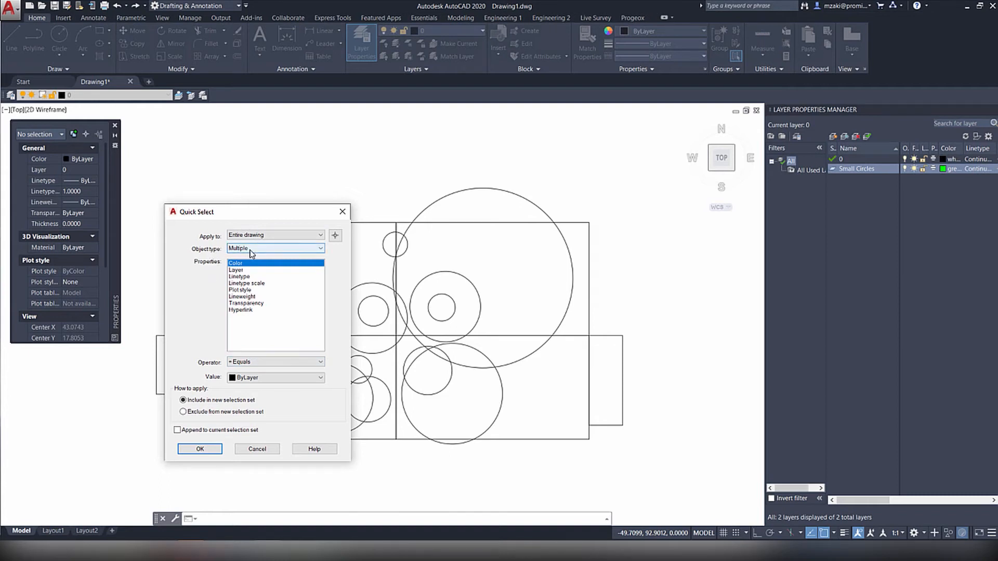
{"action": "left_click", "coordinate": [274, 249]}
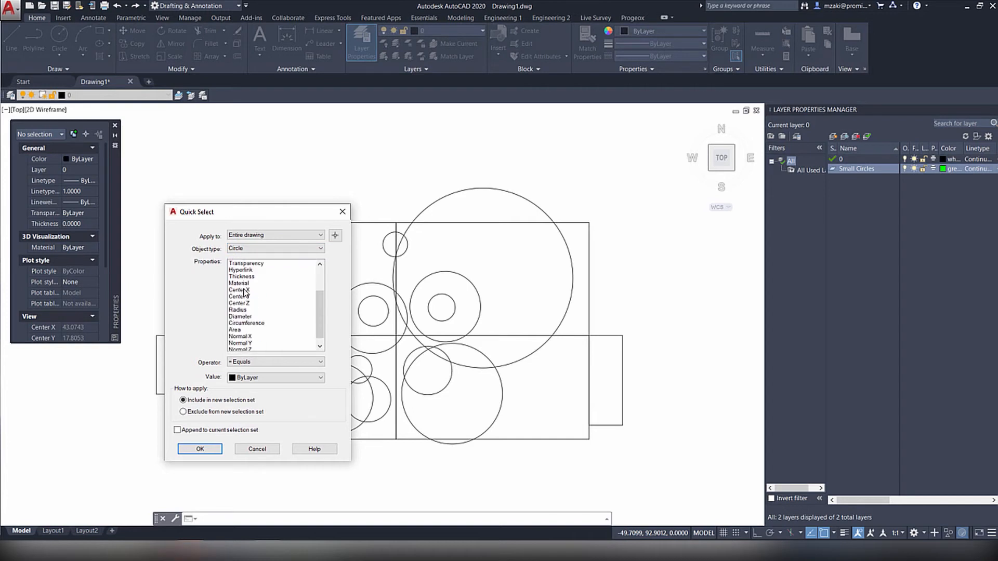
{"action": "left_click", "coordinate": [240, 316]}
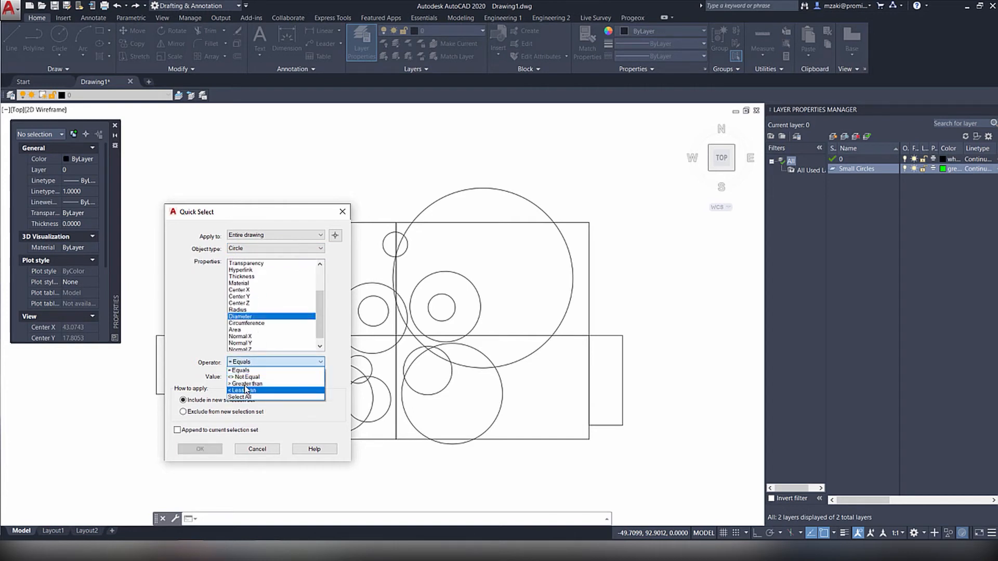
{"action": "left_click", "coordinate": [242, 390]}
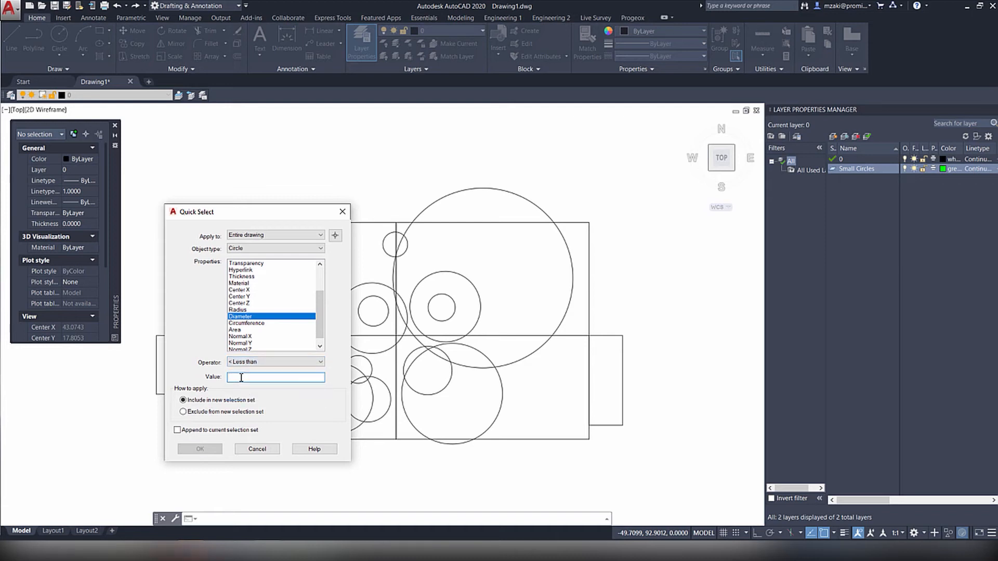
{"action": "left_click", "coordinate": [200, 449]}
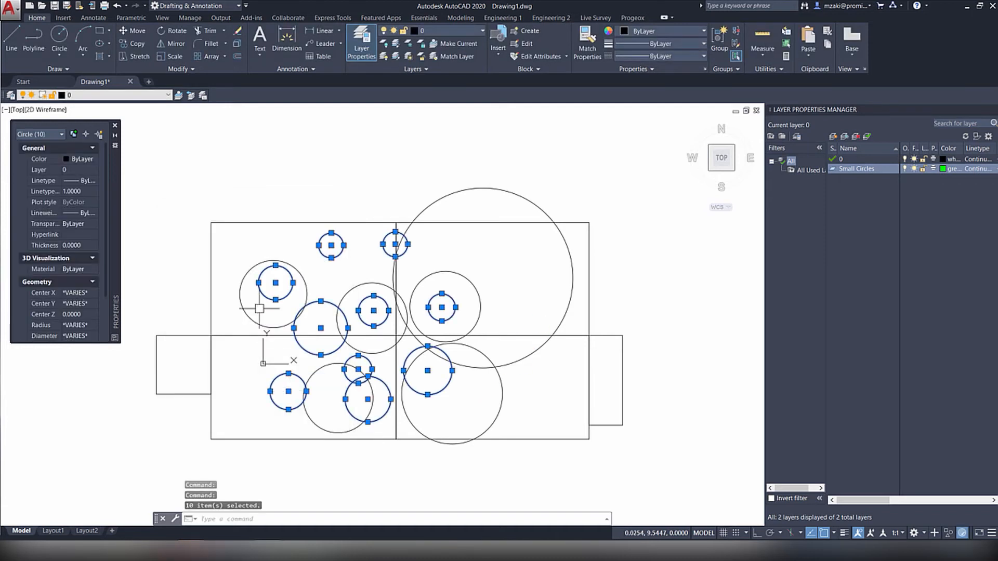
{"action": "mouse_move", "coordinate": [427, 387]}
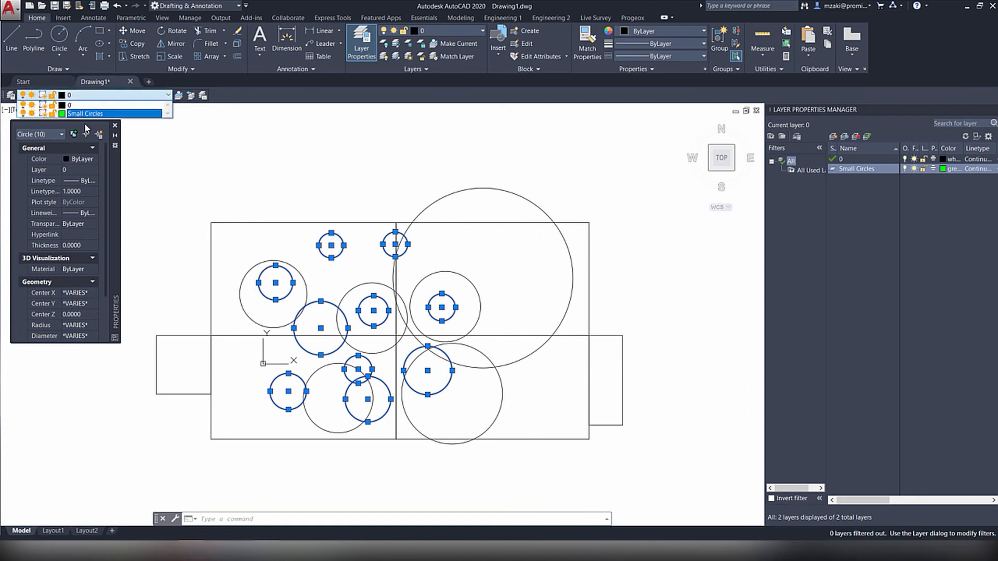
- Assign the ten circles to the green Small Circles layer and clear the selection
{"action": "key", "text": "Escape"}
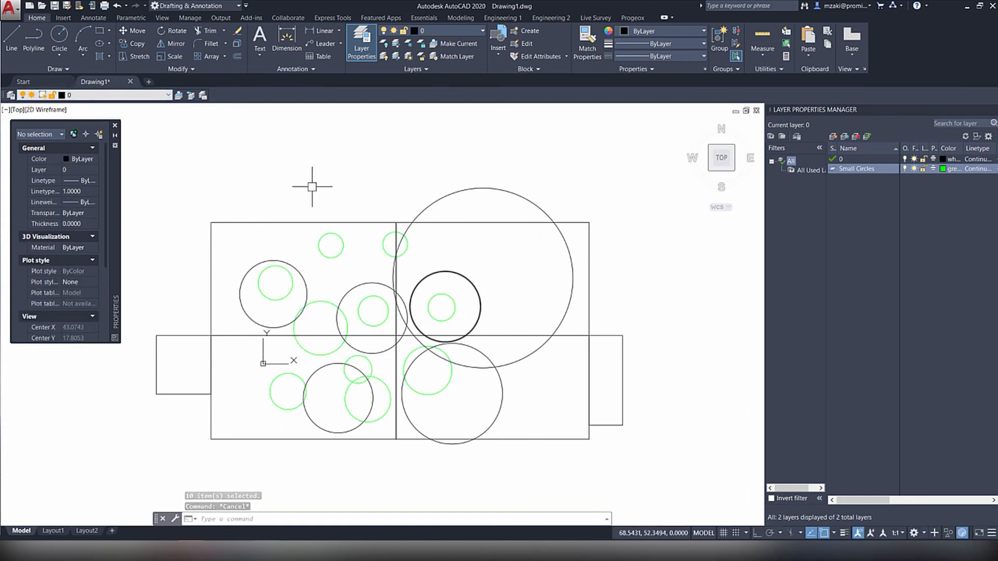
{"action": "mouse_move", "coordinate": [157, 290]}
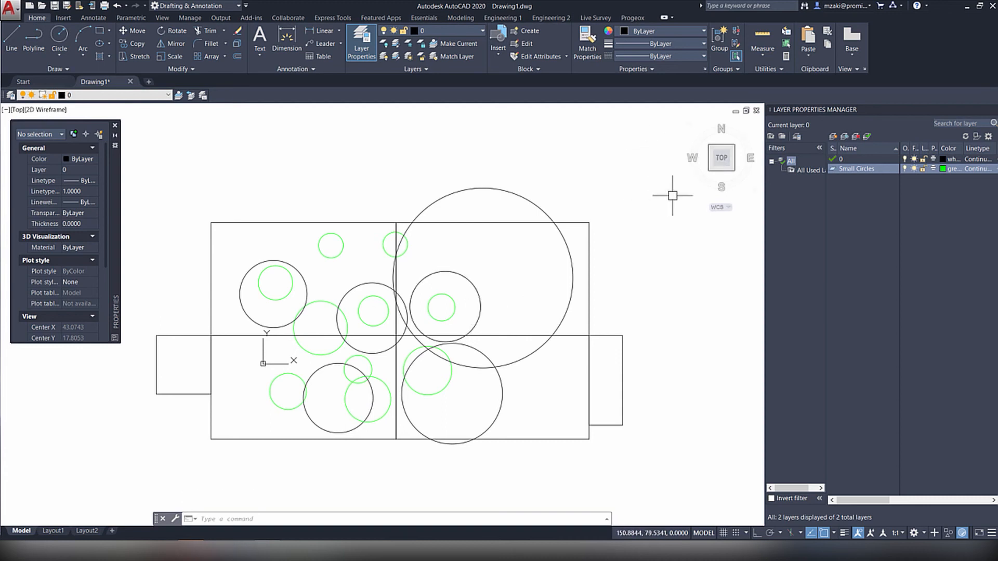
{"action": "mouse_move", "coordinate": [631, 177]}
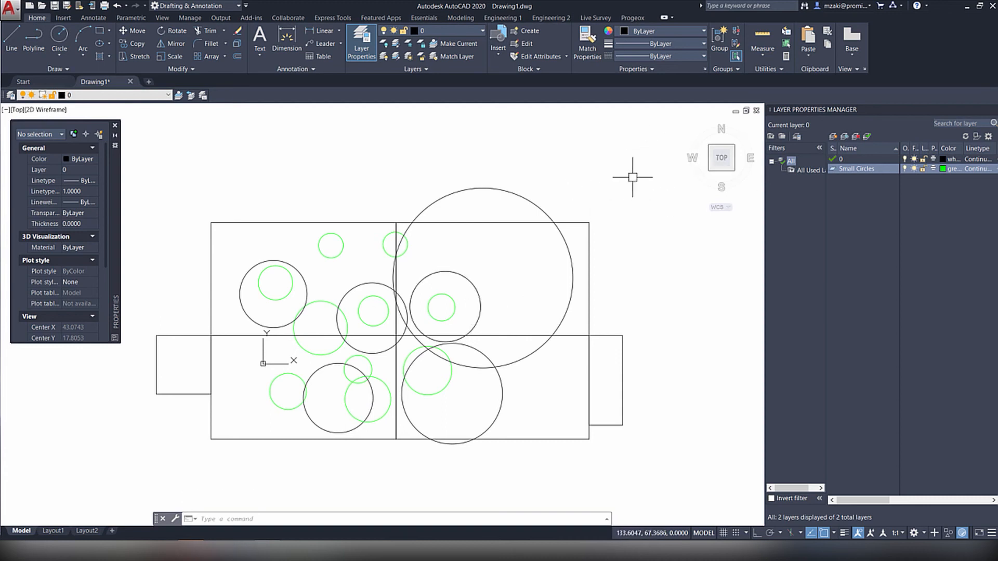